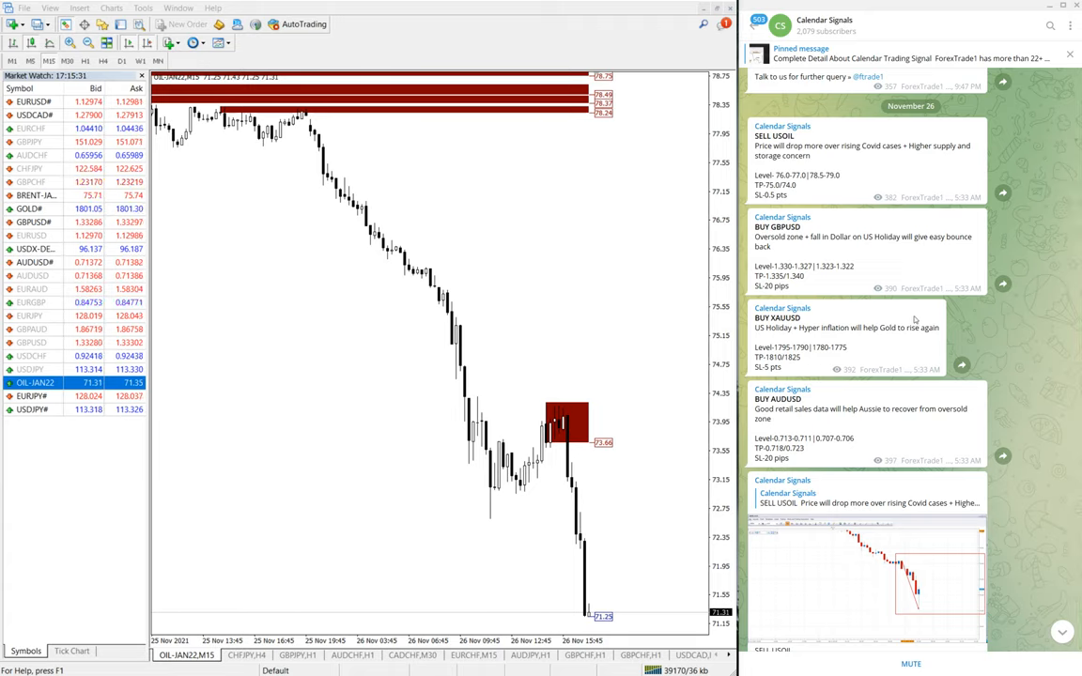
Scroll through the November 26 Calendar Signals posts in Telegram
{"action": "scroll", "scroll_direction": "down", "scroll_amount": 3}
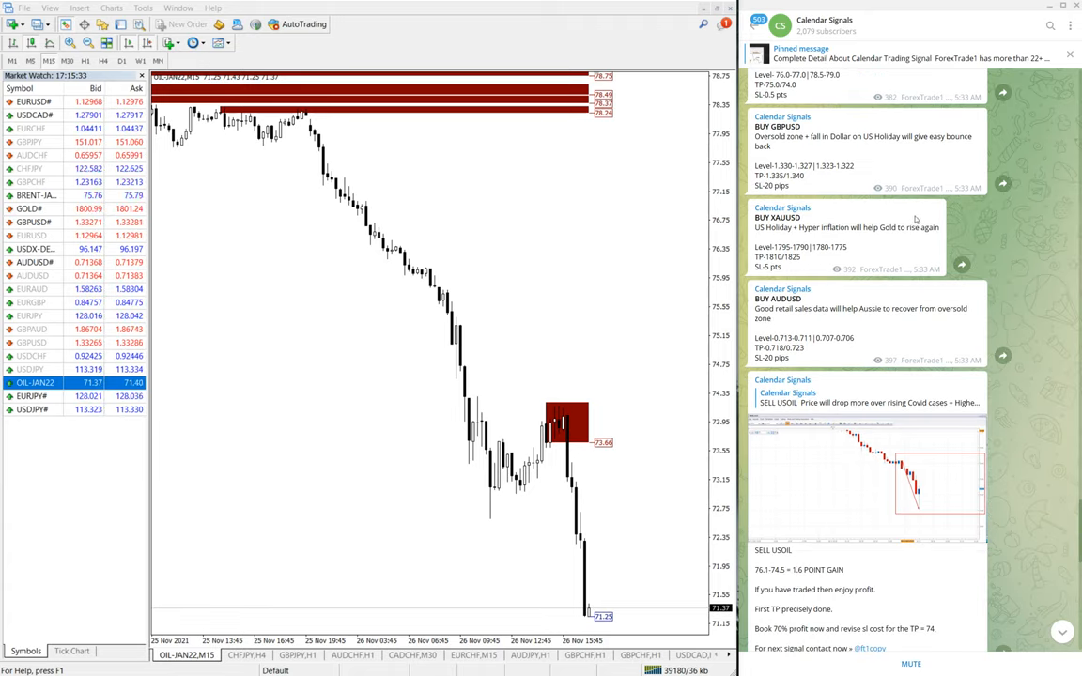
{"action": "scroll", "scroll_direction": "up", "scroll_amount": 3}
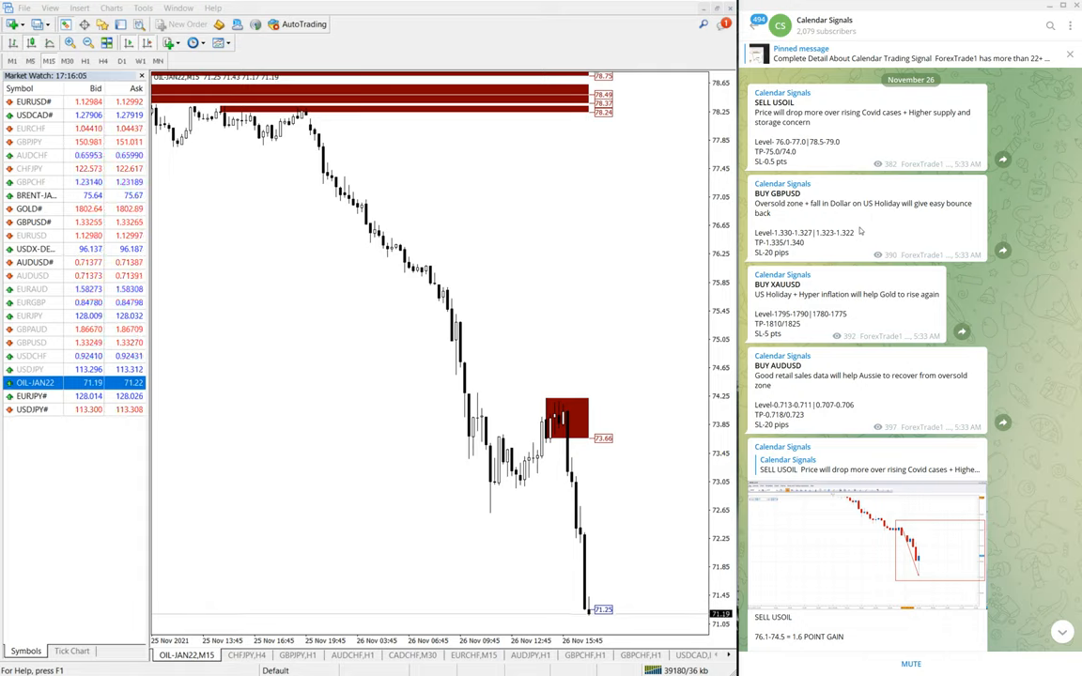
{"action": "scroll", "scroll_direction": "down", "scroll_amount": 3}
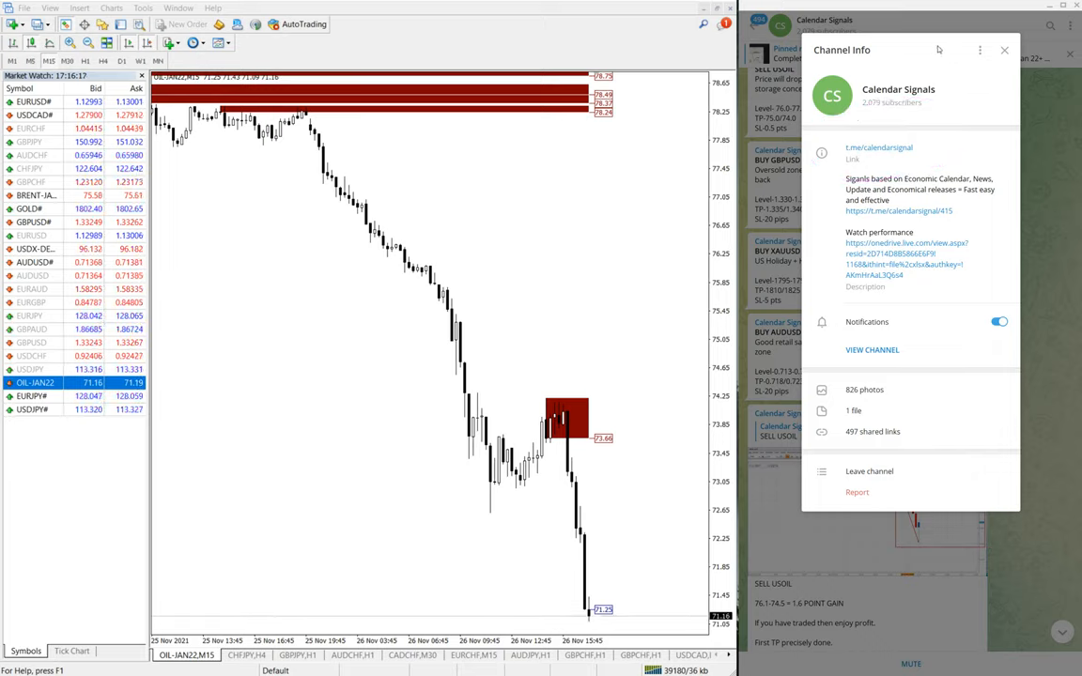
{"action": "left_click", "coordinate": [1005, 50]}
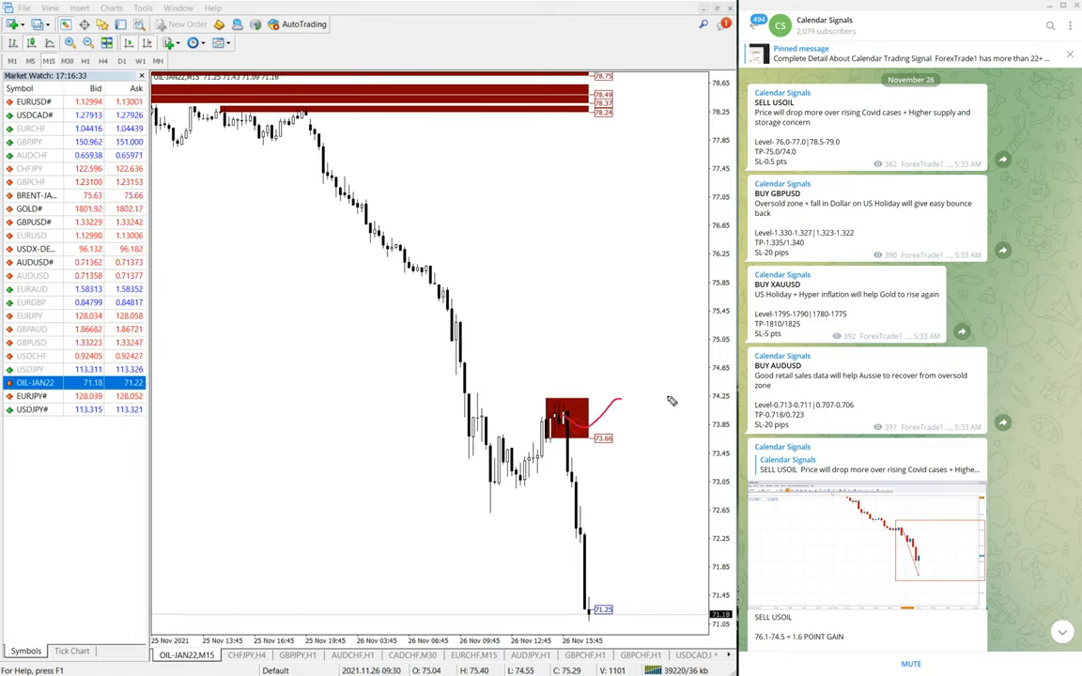
{"action": "left_click_drag", "start_coordinate": [611, 406], "coordinate": [676, 392]}
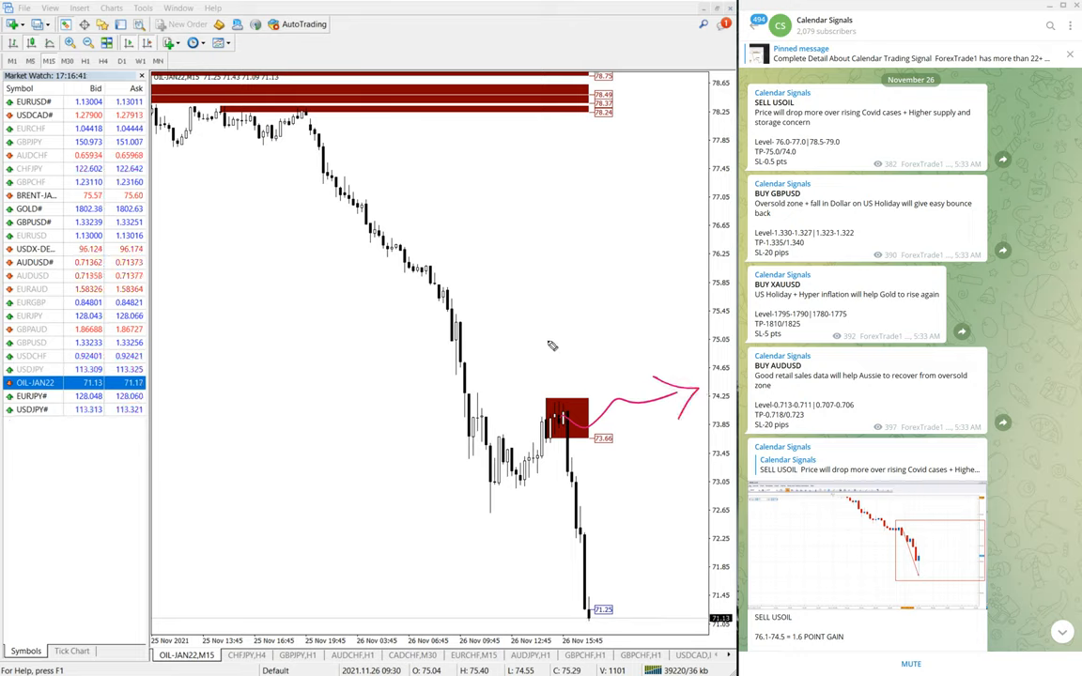
{"action": "mouse_move", "coordinate": [723, 367]}
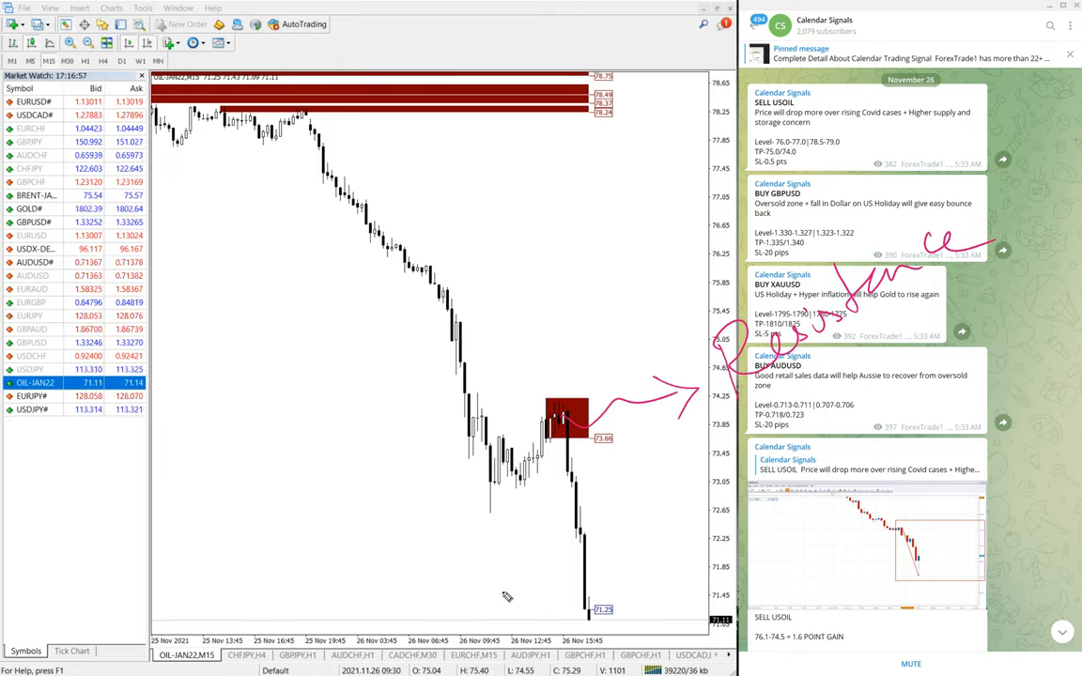
{"action": "left_click_drag", "start_coordinate": [461, 625], "coordinate": [657, 620]}
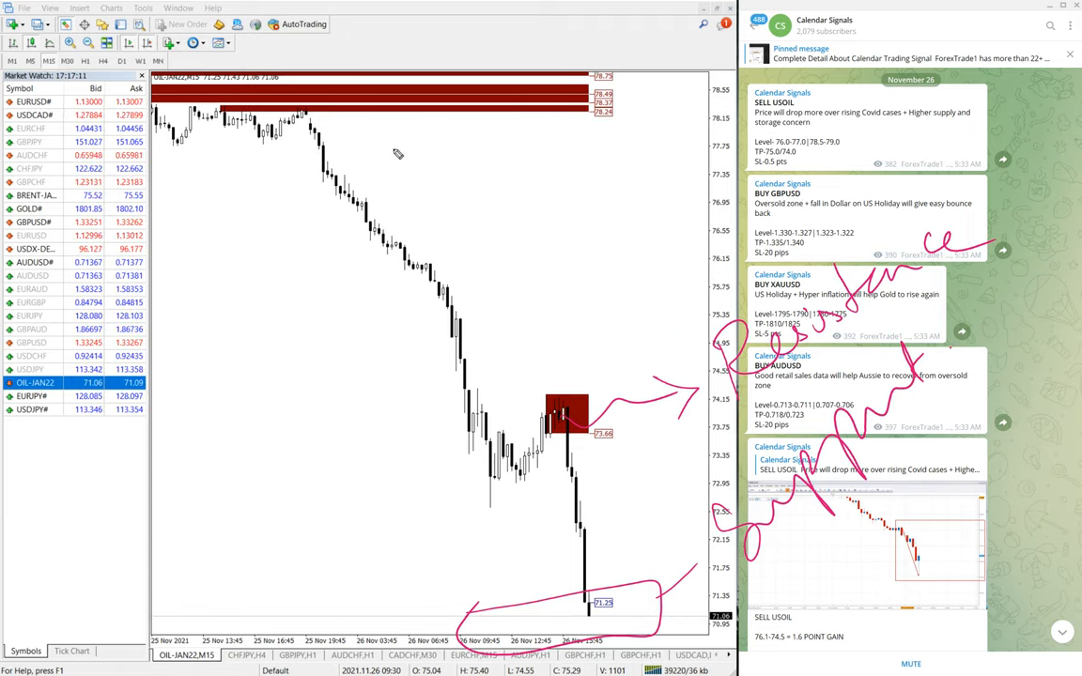
{"action": "left_click_drag", "start_coordinate": [406, 118], "coordinate": [503, 367]}
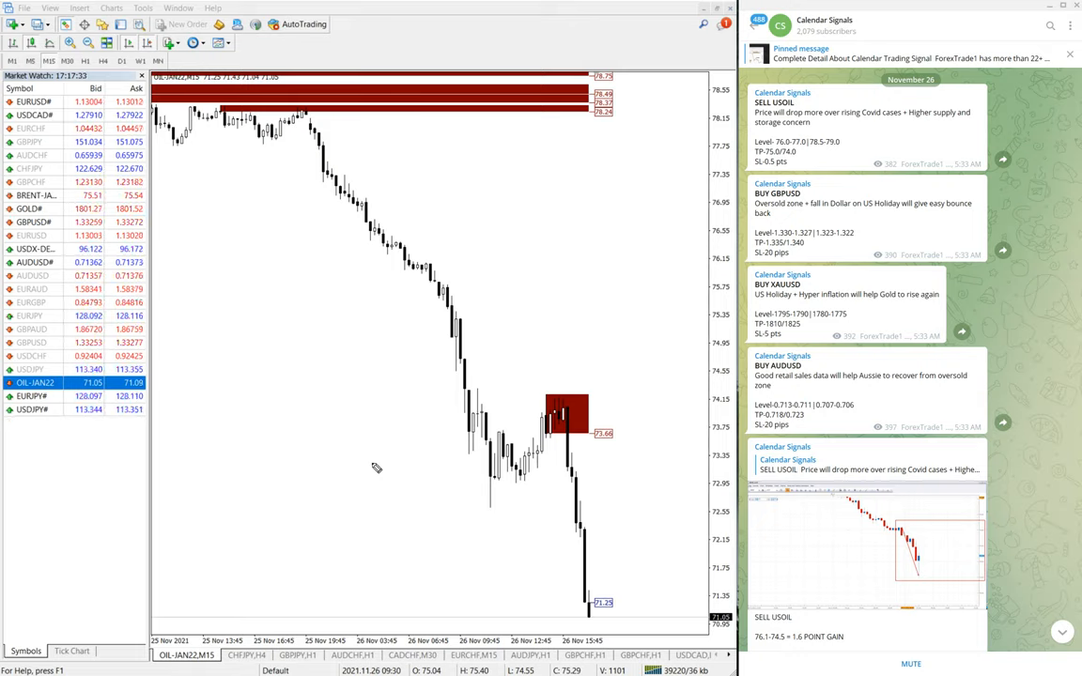
{"action": "mouse_move", "coordinate": [382, 381]}
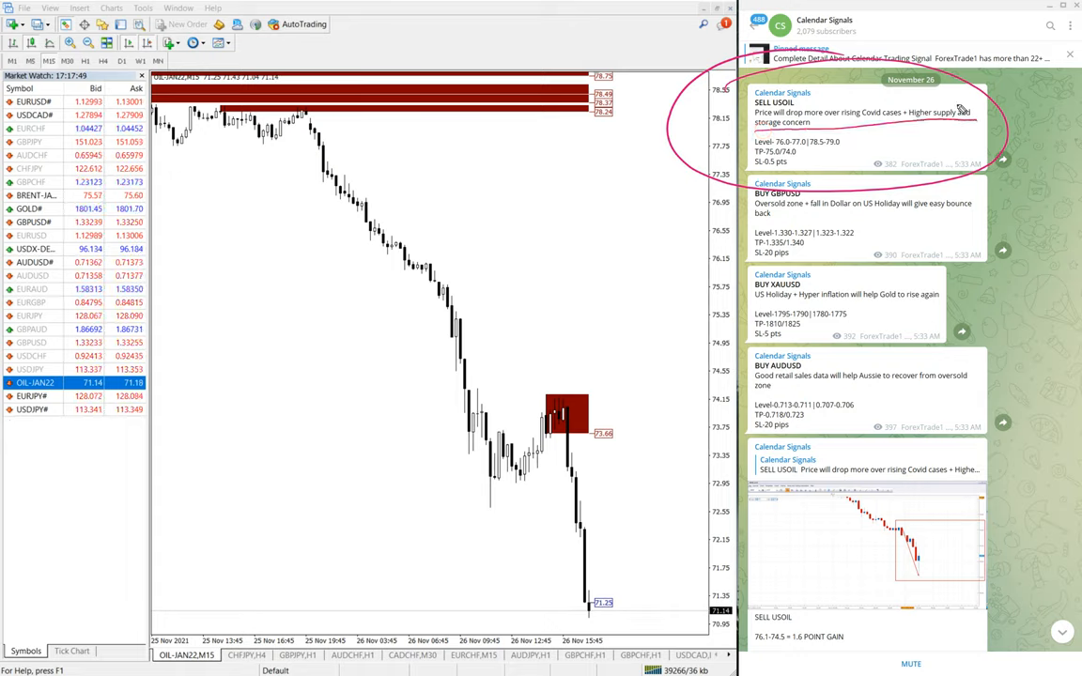
{"action": "mouse_move", "coordinate": [373, 507]}
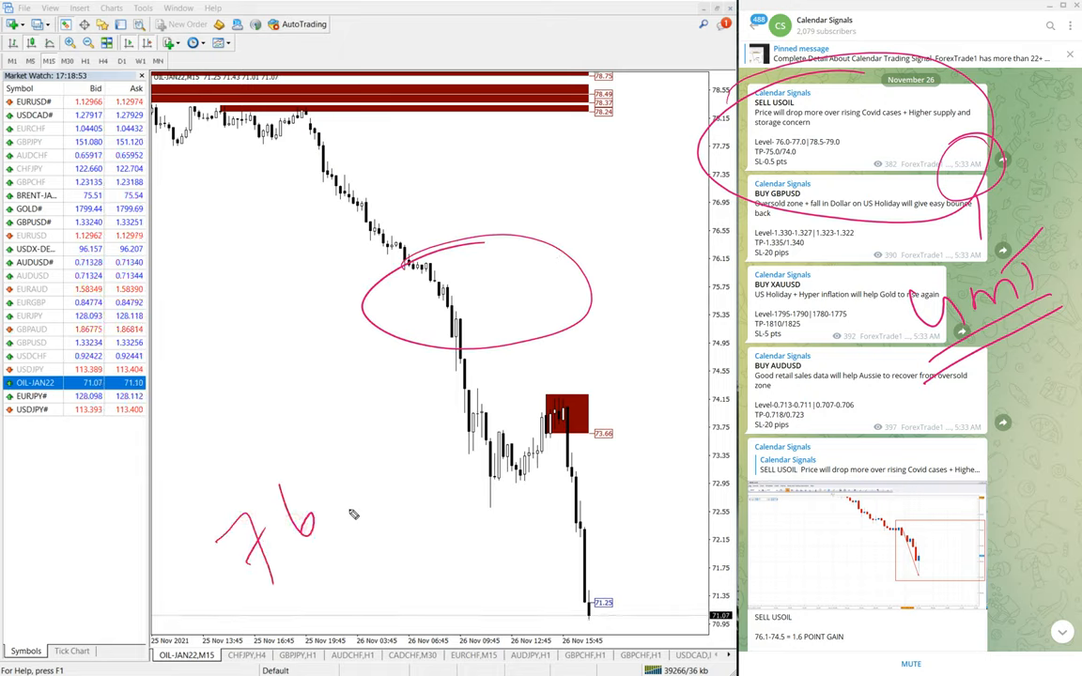
Handwrite the 76.1-71.8 oil drop over the OIL-JAN22 M15 chart, with marks beneath
{"action": "left_click_drag", "start_coordinate": [347, 508], "coordinate": [488, 395]}
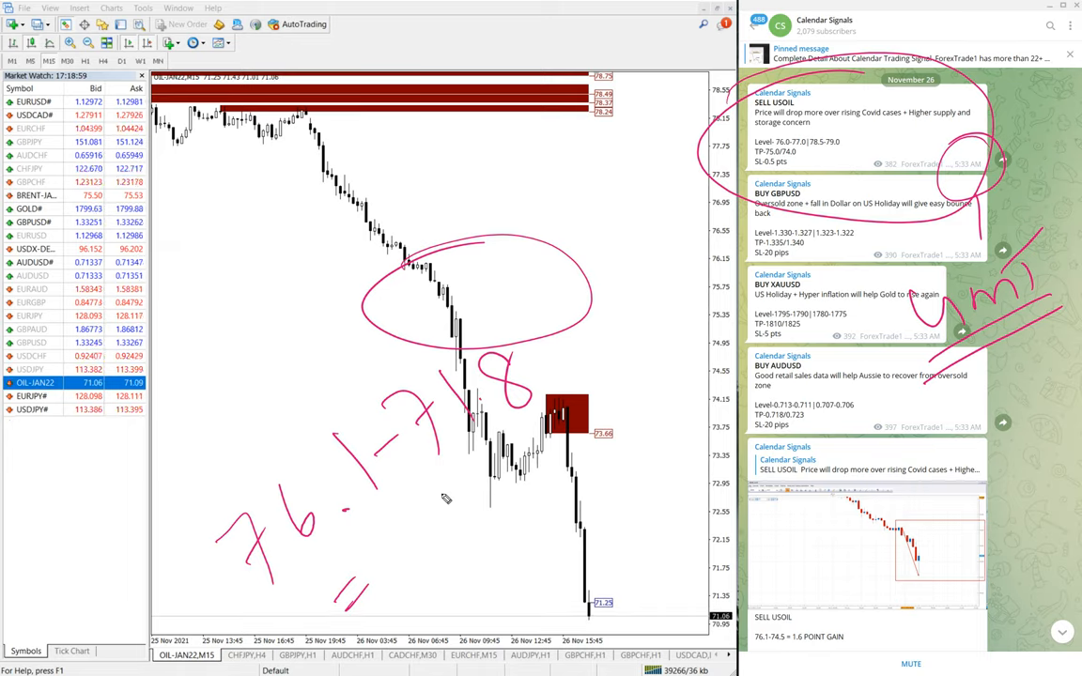
{"action": "left_click_drag", "start_coordinate": [652, 371], "coordinate": [690, 545]}
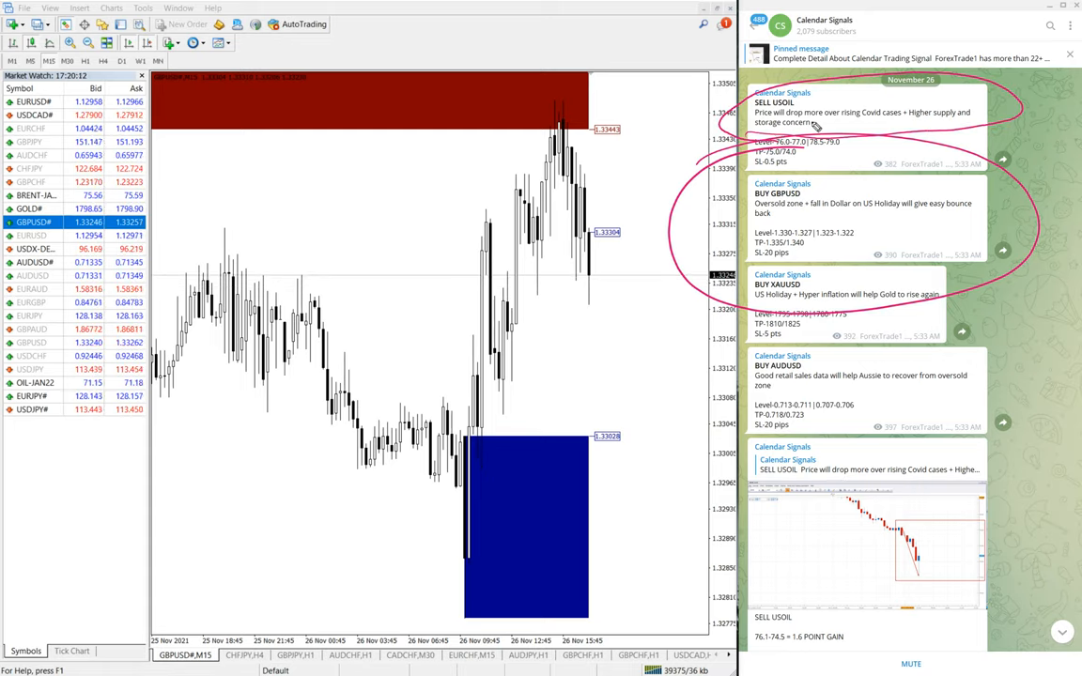
{"action": "mouse_move", "coordinate": [883, 127]}
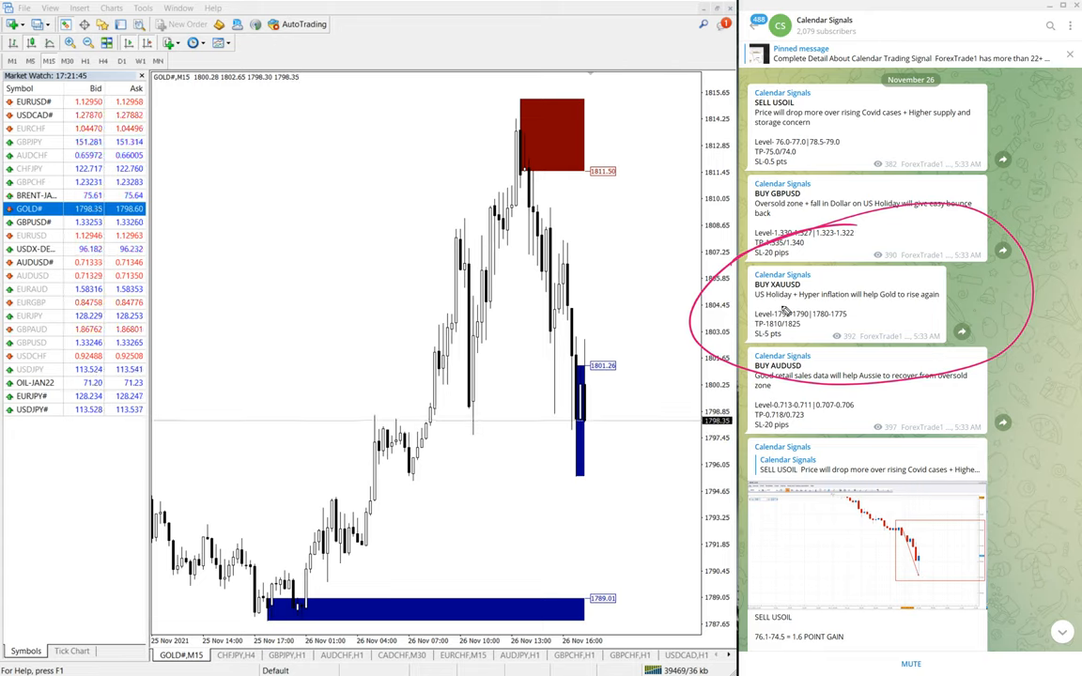
Draw an upward arrow along the gold rally and handwrite the 1790 level
{"action": "left_click_drag", "start_coordinate": [193, 512], "coordinate": [366, 145]}
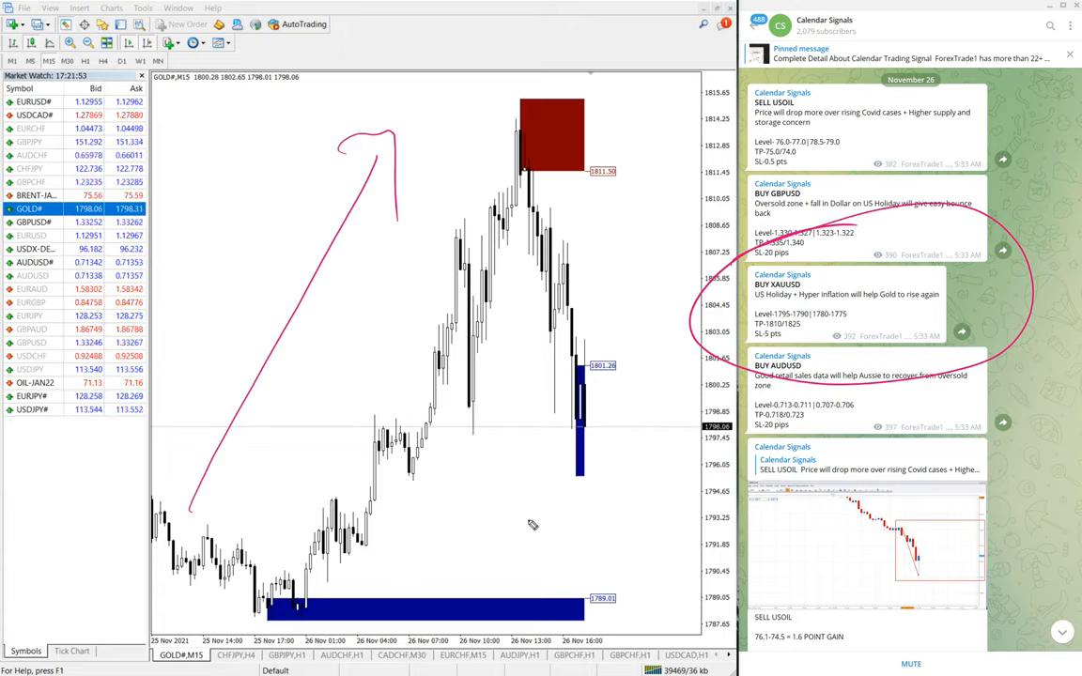
{"action": "left_click_drag", "start_coordinate": [587, 559], "coordinate": [667, 488]}
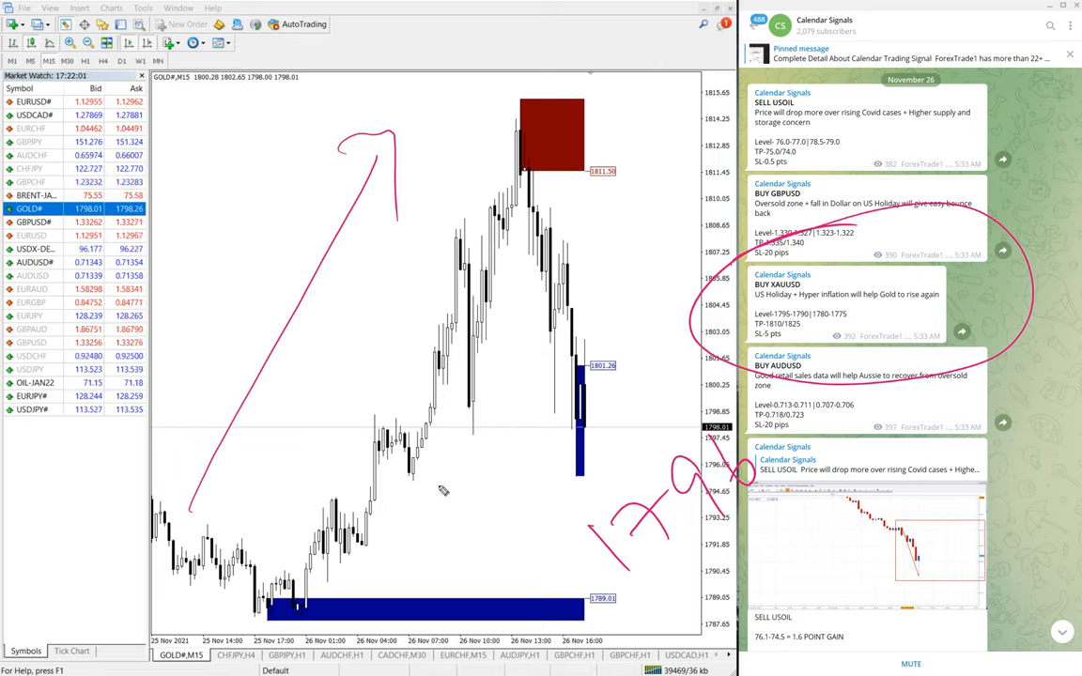
{"action": "left_click_drag", "start_coordinate": [338, 418], "coordinate": [489, 488]}
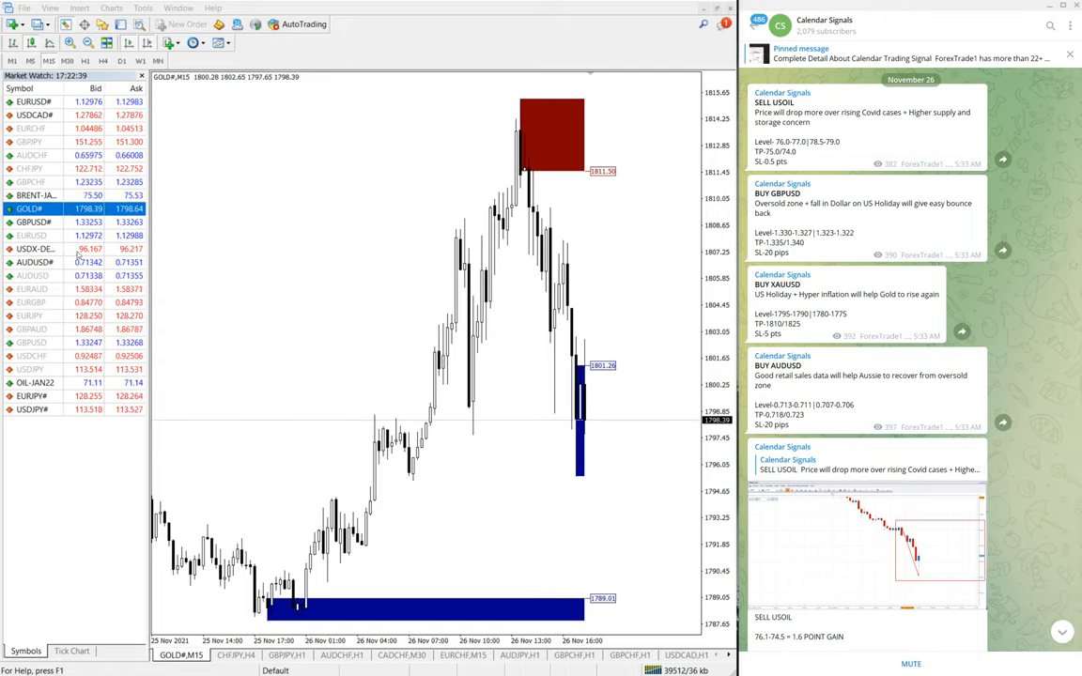
Open the AUDUSD# M15 chart and circle the BUY AUDUSD post
{"action": "left_click", "coordinate": [35, 262]}
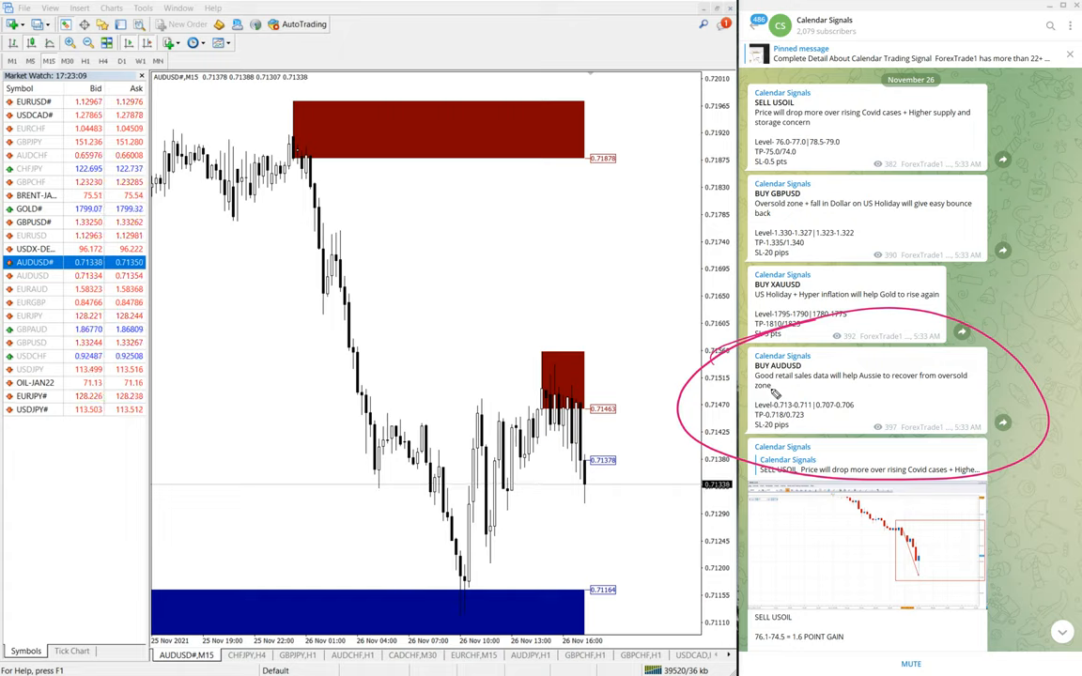
{"action": "left_click_drag", "start_coordinate": [249, 507], "coordinate": [230, 526]}
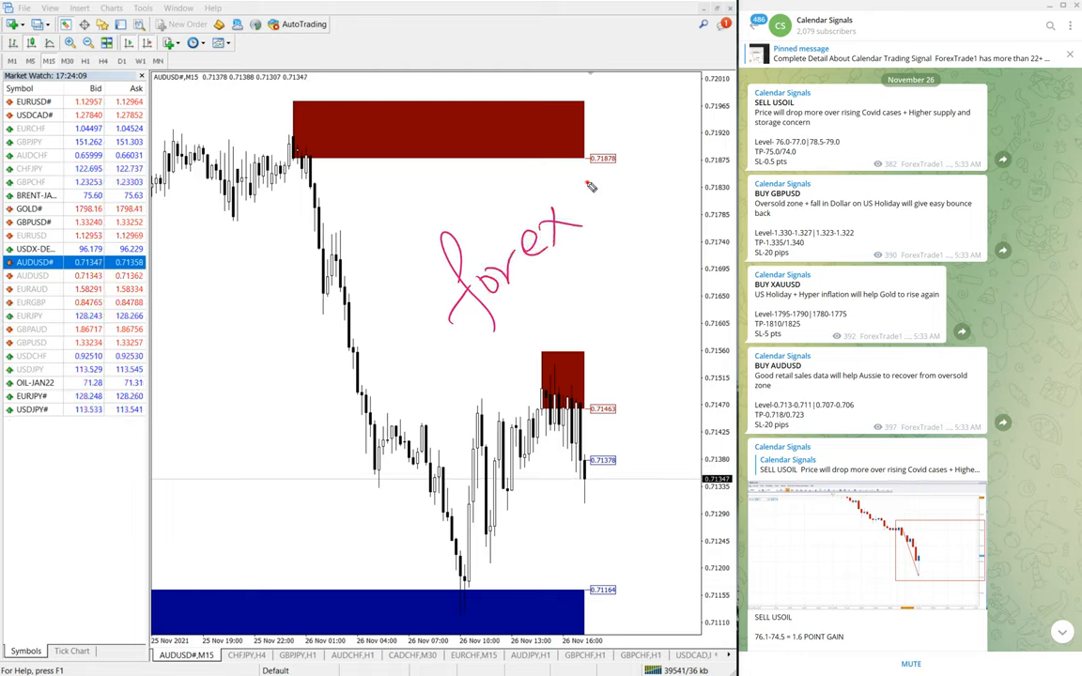
Handwrite 'forex trad…' diagonally across the AUDUSD#,M15 chart
{"action": "left_click_drag", "start_coordinate": [582, 178], "coordinate": [728, 80]}
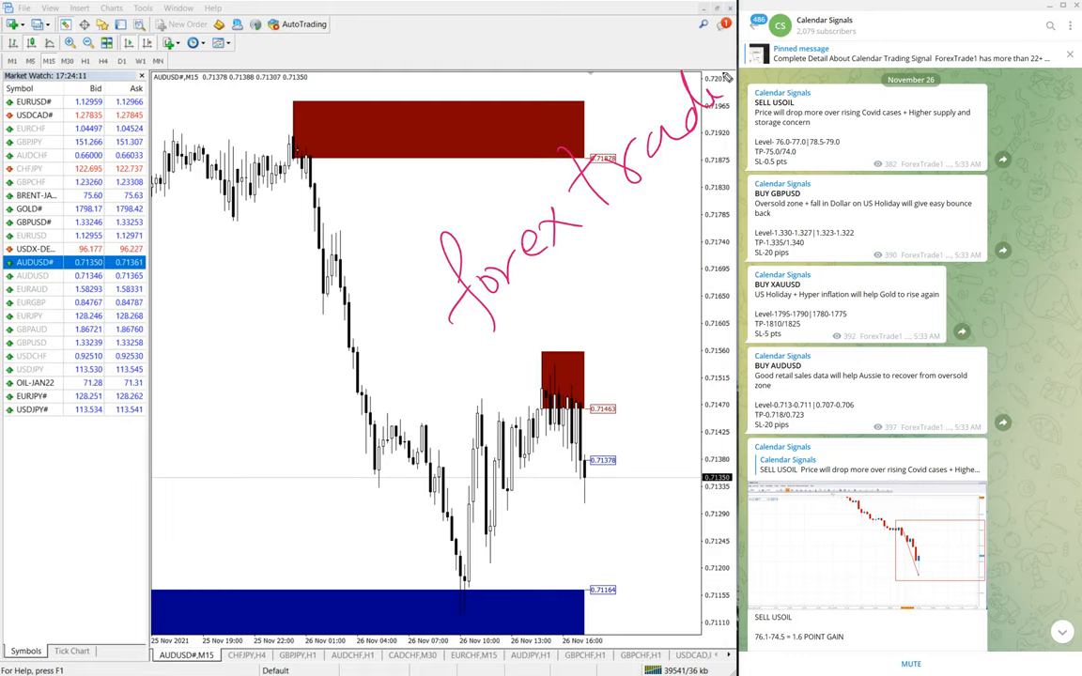